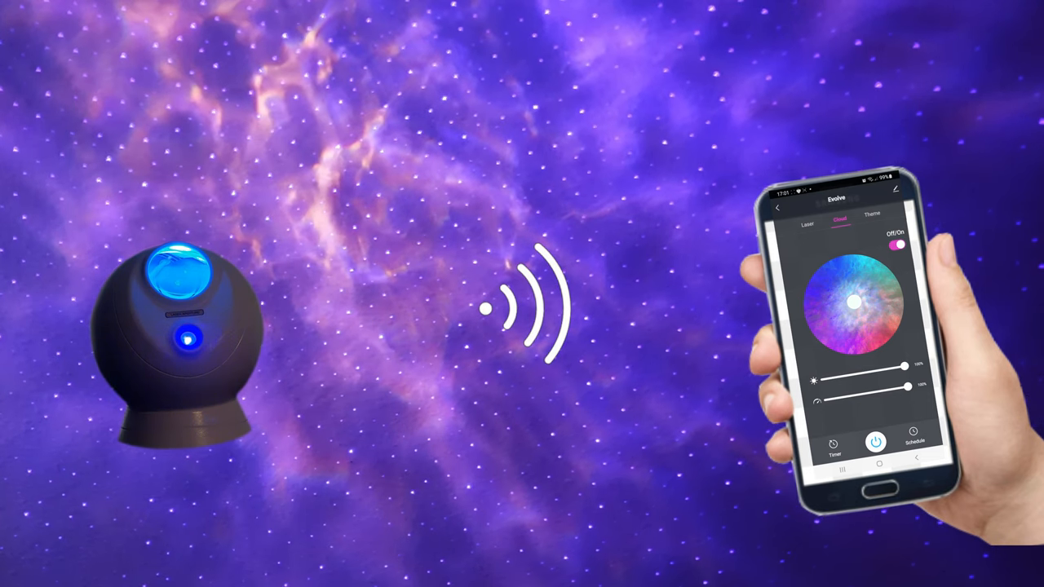
Launch BlissLight Home to its welcome screen with Log In and Sign Up options.
{"action": "left_click", "coordinate": [868, 274]}
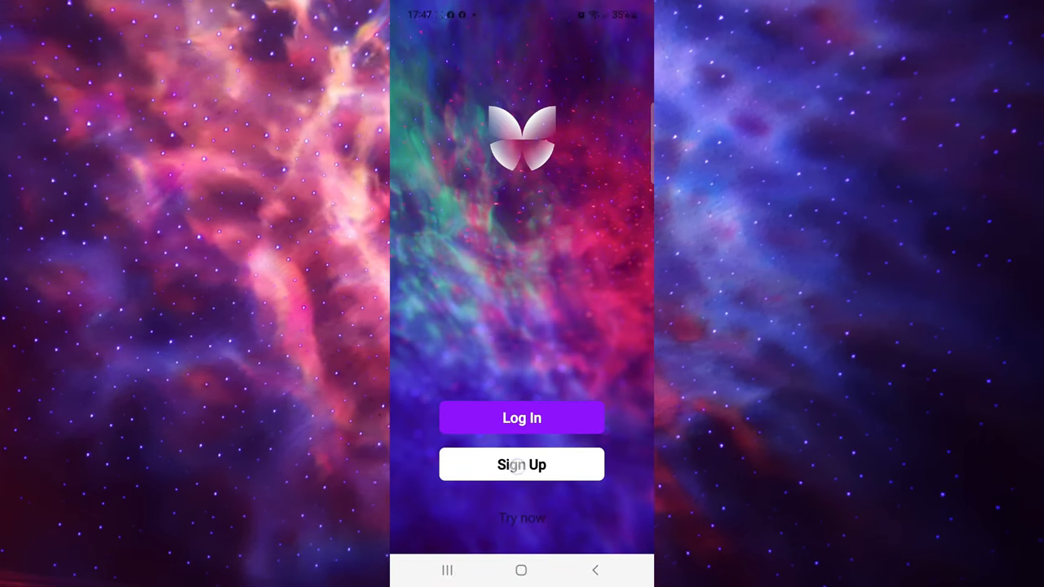
Sign up for an account and add the discovered Evolve projector as a device.
{"action": "left_click", "coordinate": [522, 463]}
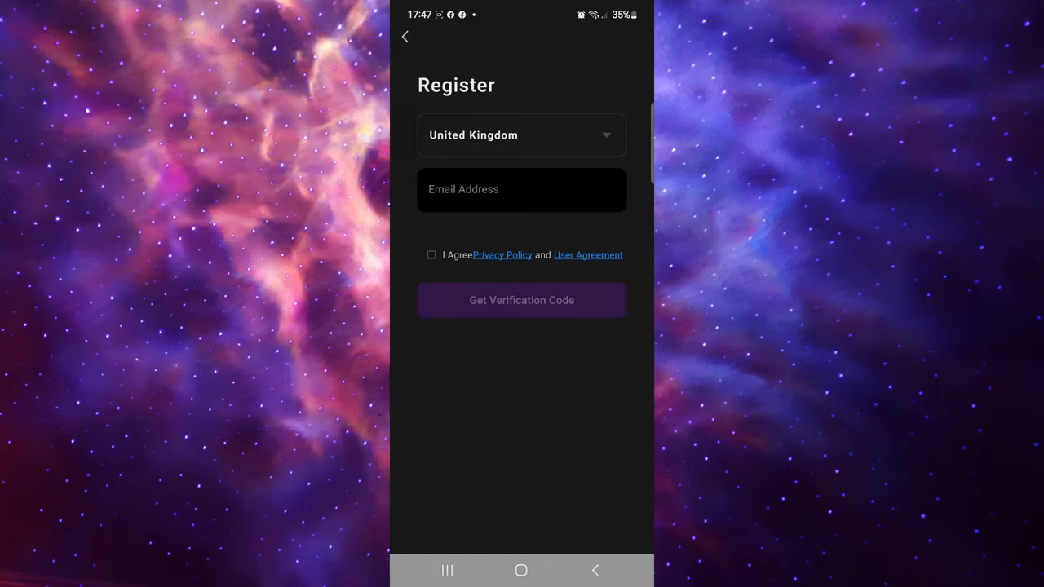
{"action": "left_click", "coordinate": [522, 300]}
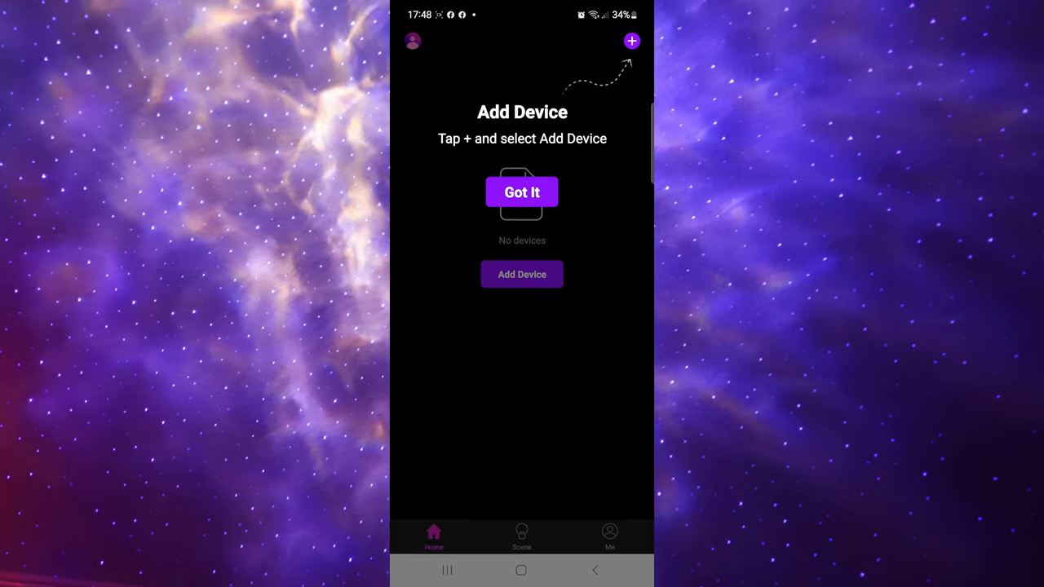
{"action": "left_click", "coordinate": [522, 193]}
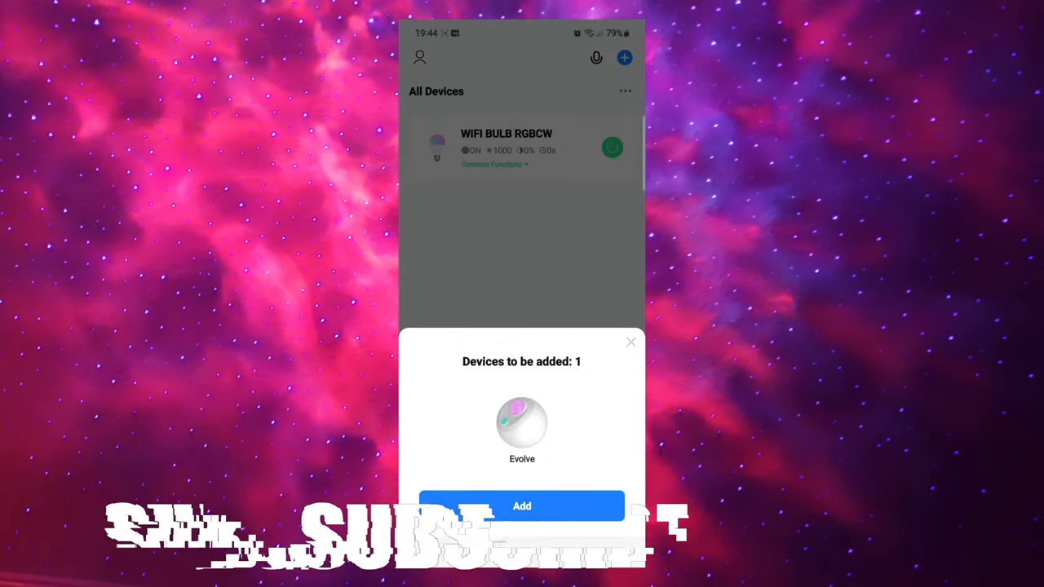
{"action": "left_click", "coordinate": [522, 506]}
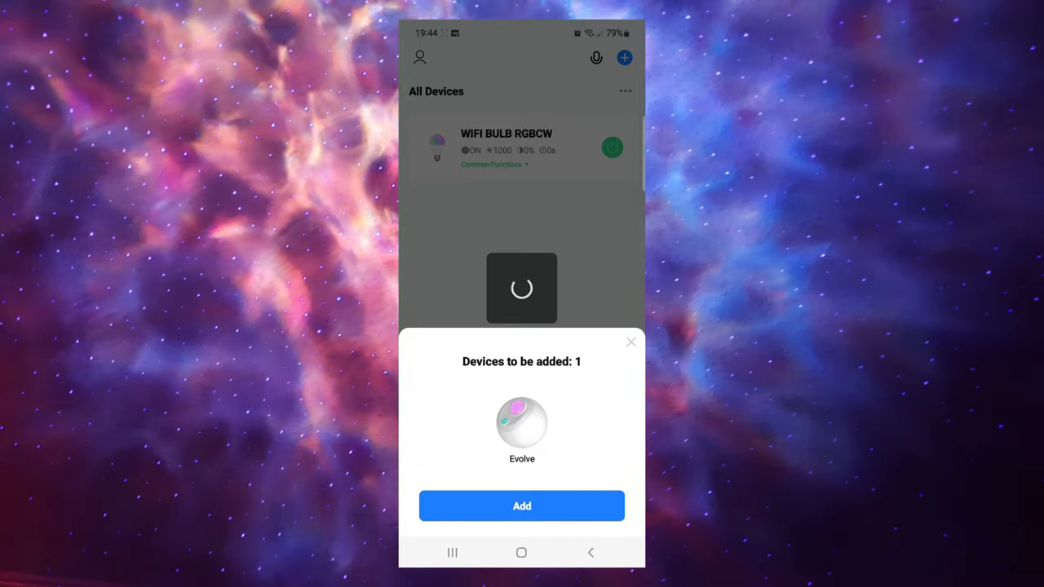
{"action": "left_click", "coordinate": [522, 506]}
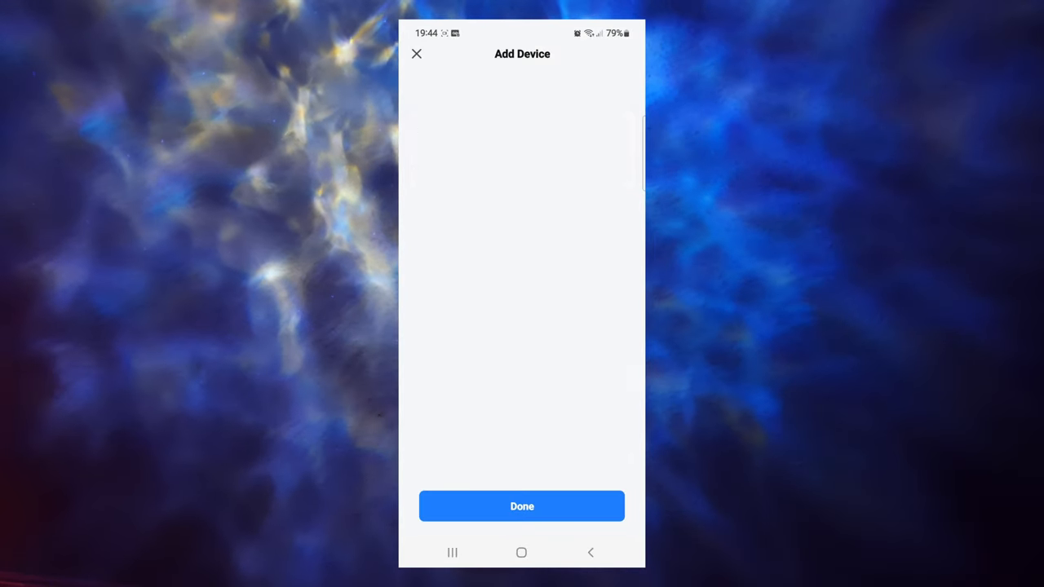
Finish adding the Evolve and sweep its cloud colour through green, yellow and red.
{"action": "left_click", "coordinate": [522, 506]}
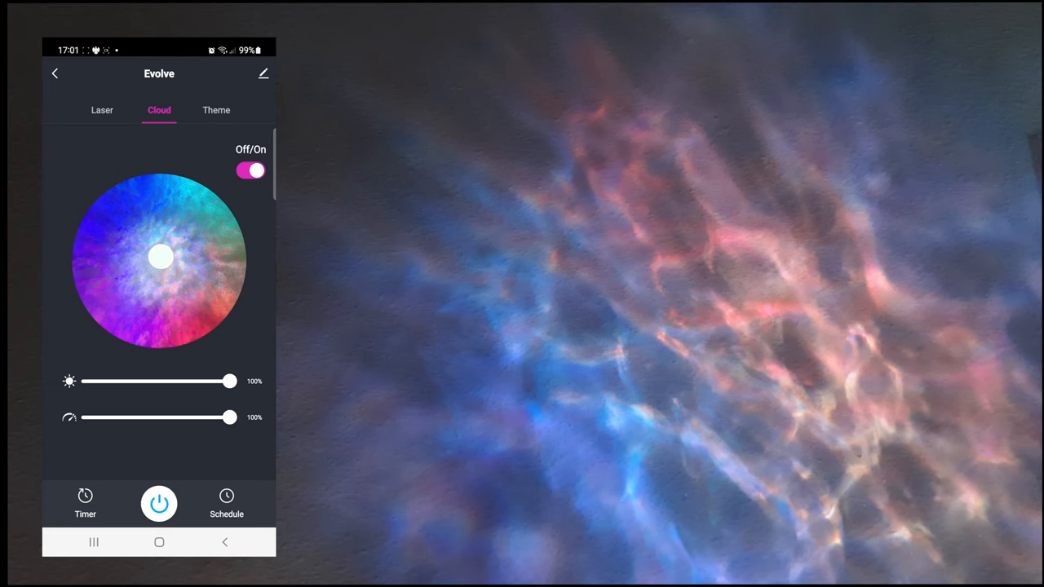
{"action": "left_click_drag", "start_coordinate": [160, 258], "coordinate": [197, 214]}
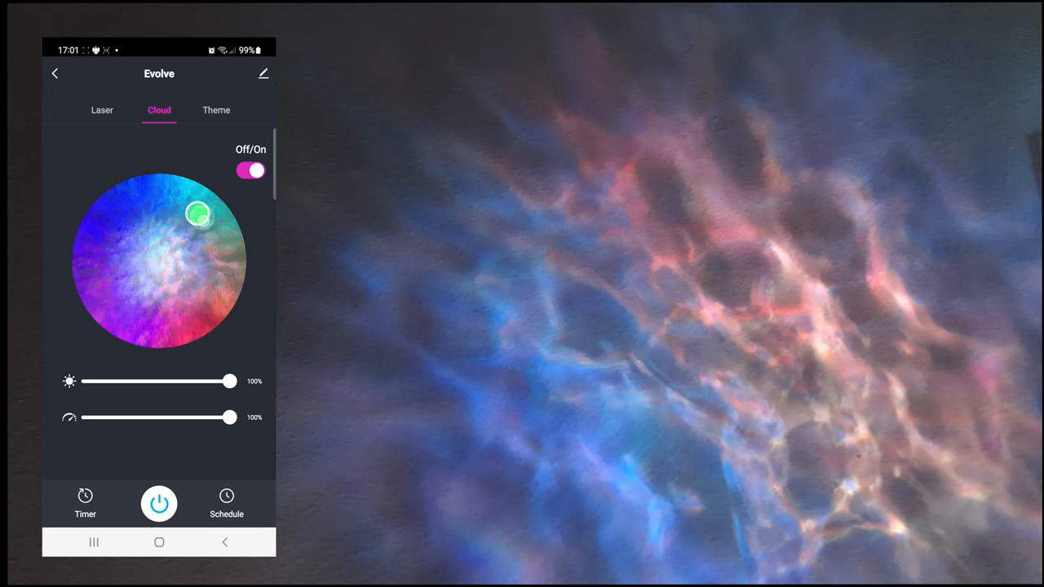
{"action": "left_click_drag", "start_coordinate": [199, 215], "coordinate": [226, 301]}
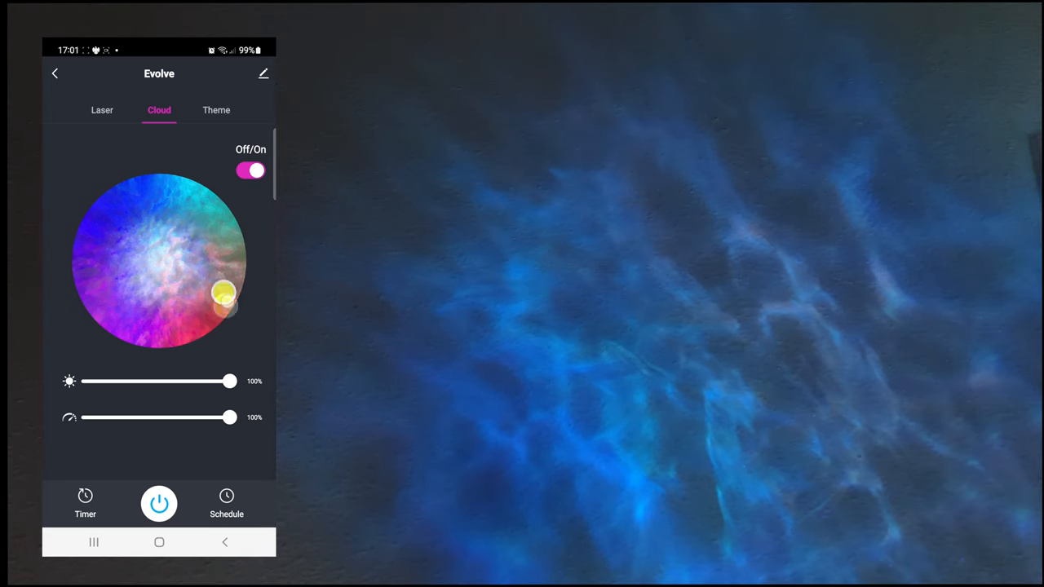
{"action": "left_click_drag", "start_coordinate": [225, 296], "coordinate": [225, 308]}
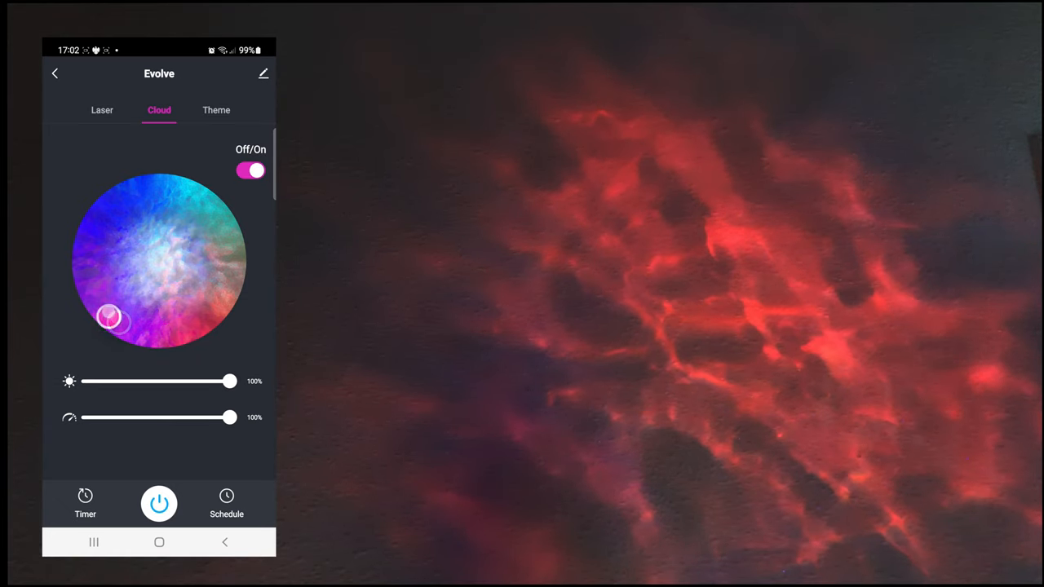
Continue the cloud colour through magenta, purple and blue-violet, settling on cyan.
{"action": "left_click_drag", "start_coordinate": [108, 318], "coordinate": [95, 306]}
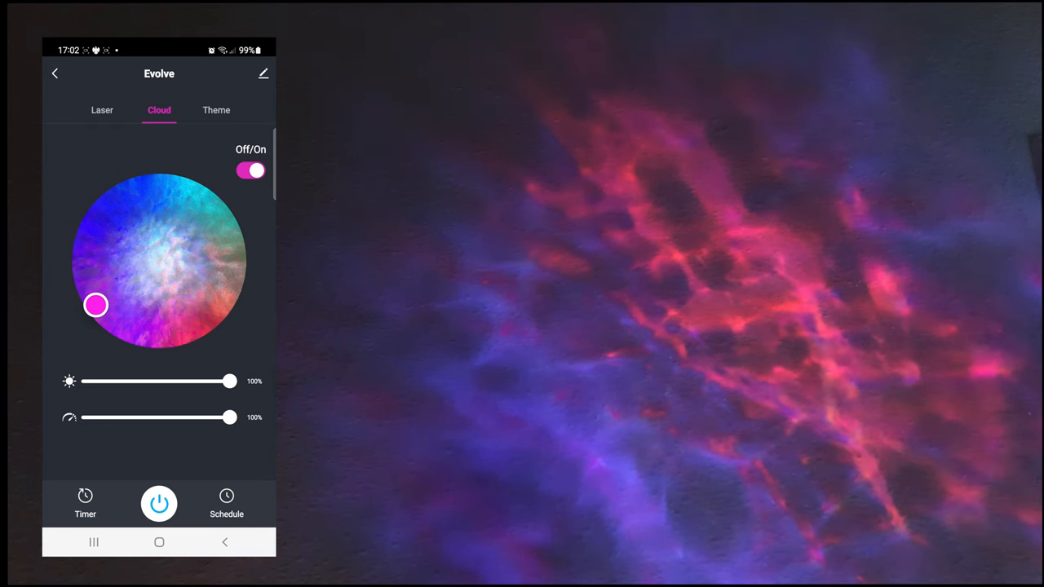
{"action": "left_click_drag", "start_coordinate": [95, 305], "coordinate": [97, 291]}
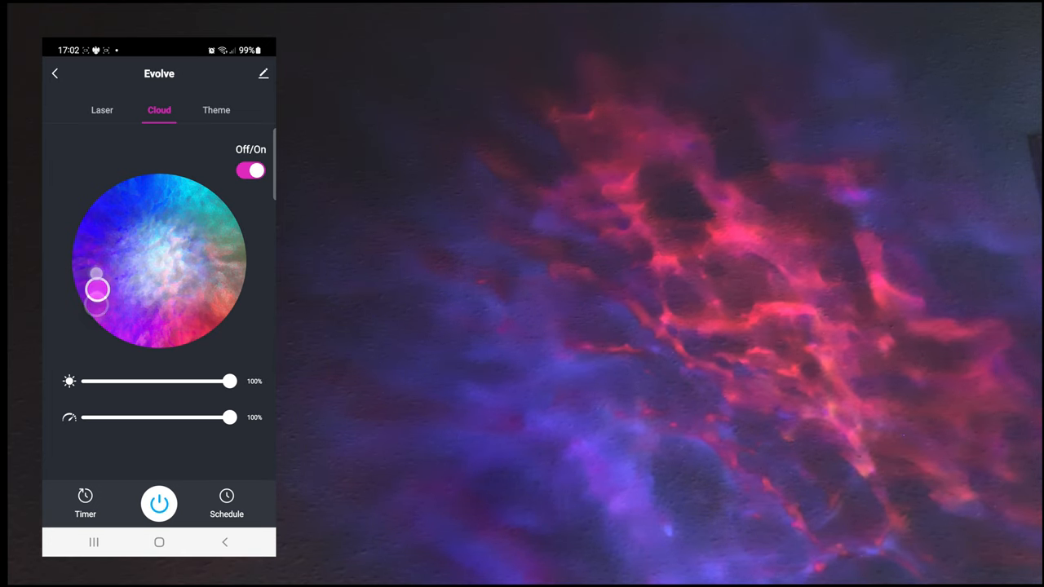
{"action": "left_click_drag", "start_coordinate": [97, 290], "coordinate": [106, 214]}
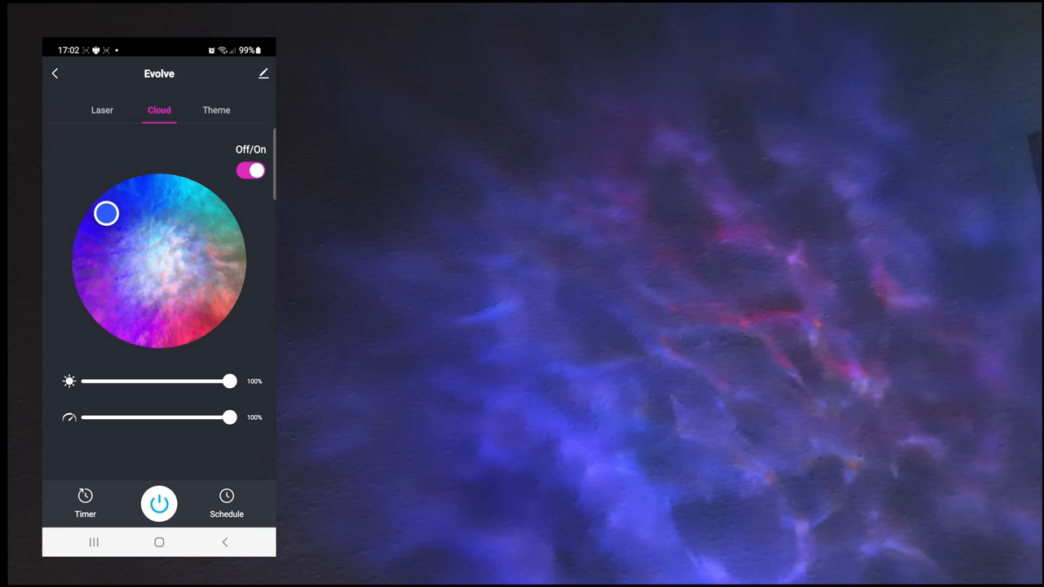
{"action": "left_click_drag", "start_coordinate": [106, 212], "coordinate": [159, 176]}
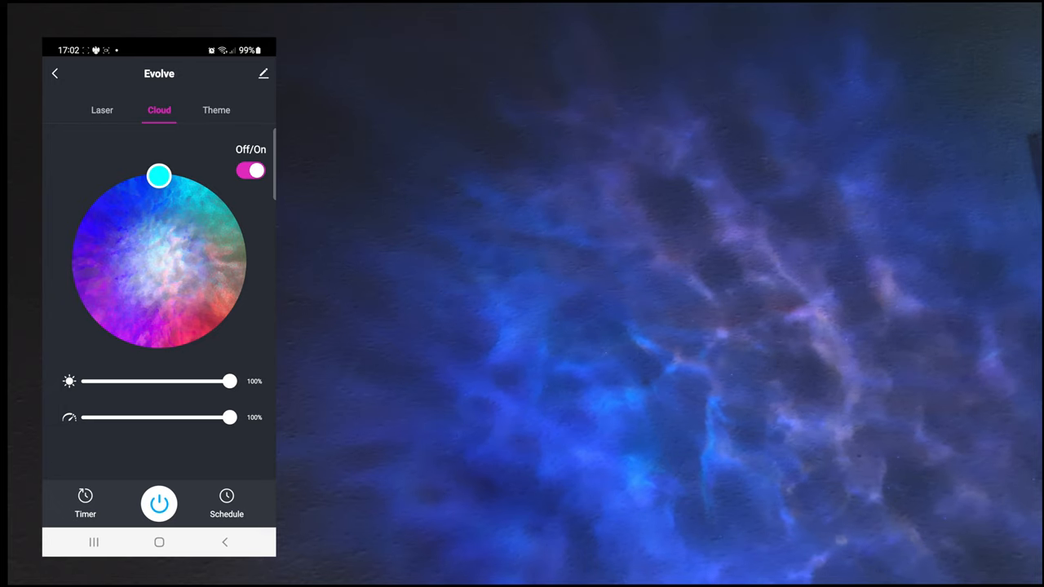
Lower the laser star brightness and change the rotation speed, then leave the Laser controls.
{"action": "left_click", "coordinate": [101, 111]}
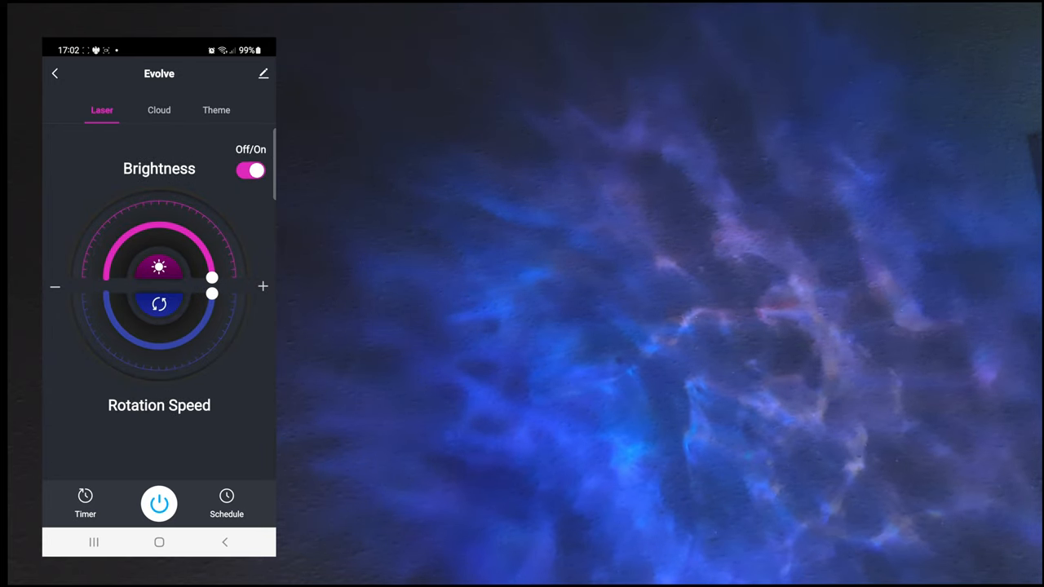
{"action": "left_click_drag", "start_coordinate": [212, 293], "coordinate": [212, 260]}
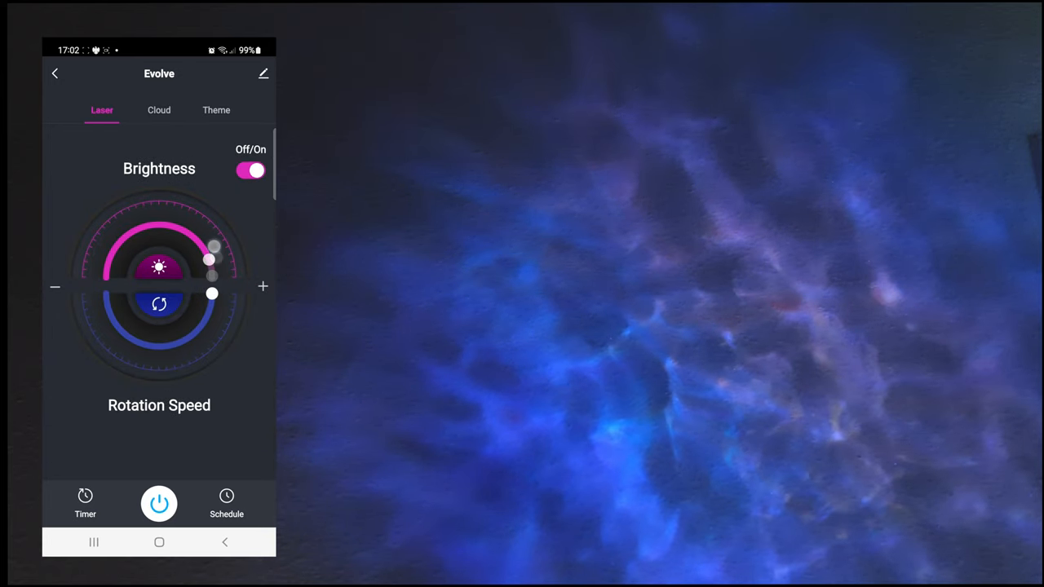
{"action": "left_click_drag", "start_coordinate": [212, 259], "coordinate": [189, 235]}
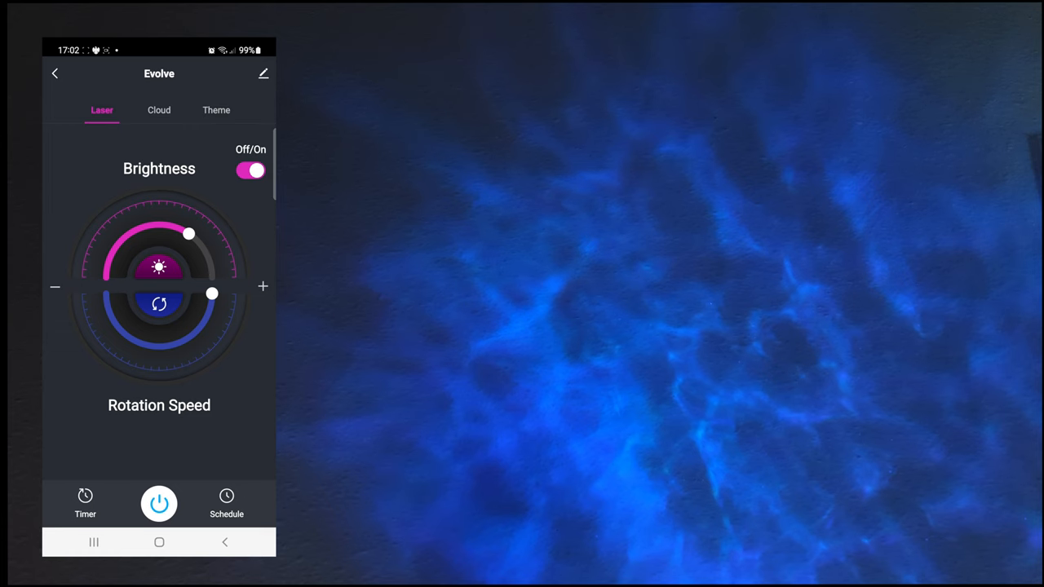
{"action": "left_click_drag", "start_coordinate": [190, 235], "coordinate": [124, 238]}
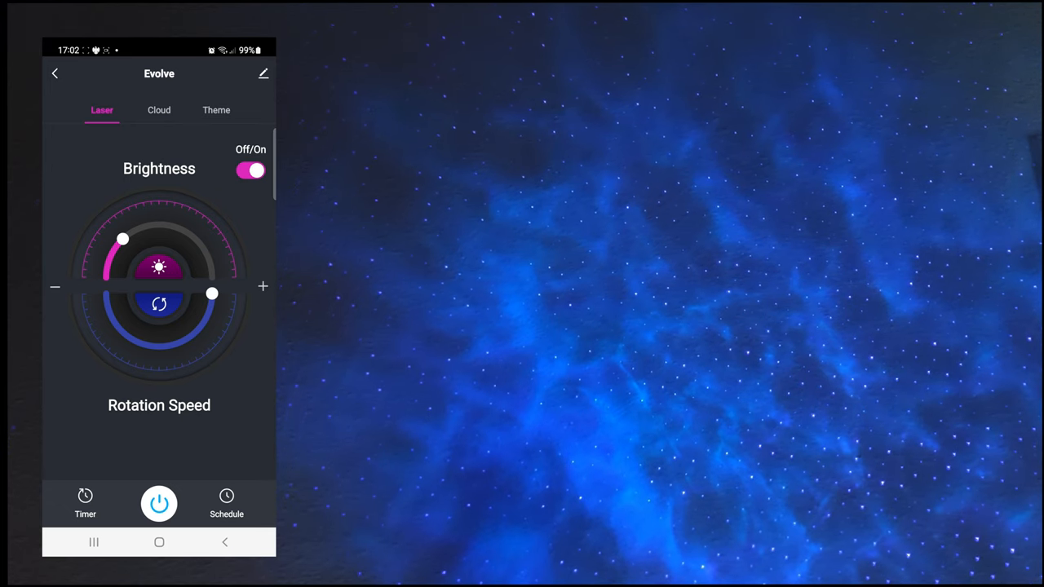
{"action": "left_click_drag", "start_coordinate": [212, 294], "coordinate": [181, 341]}
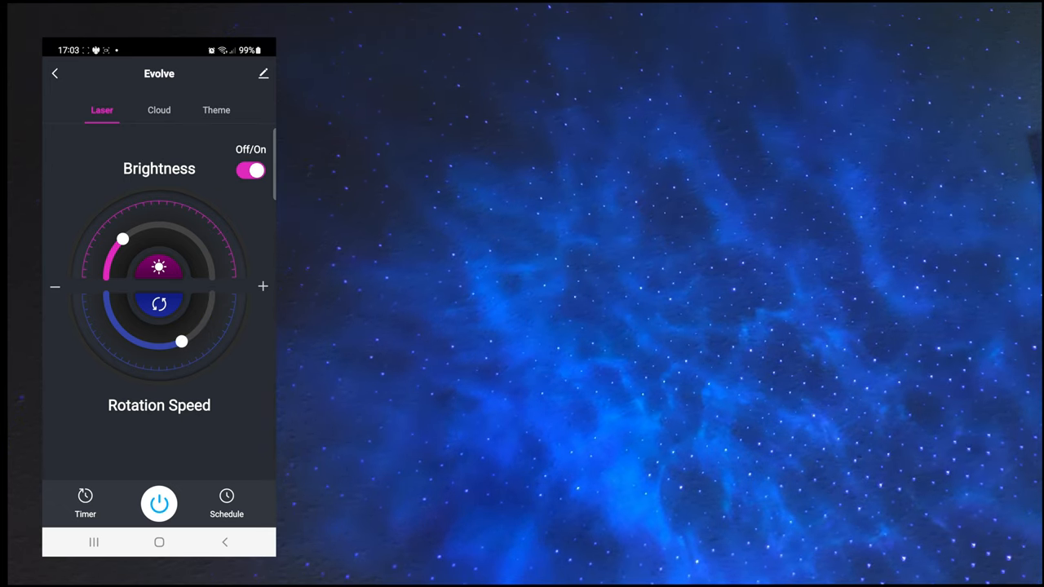
{"action": "left_click_drag", "start_coordinate": [122, 238], "coordinate": [212, 271]}
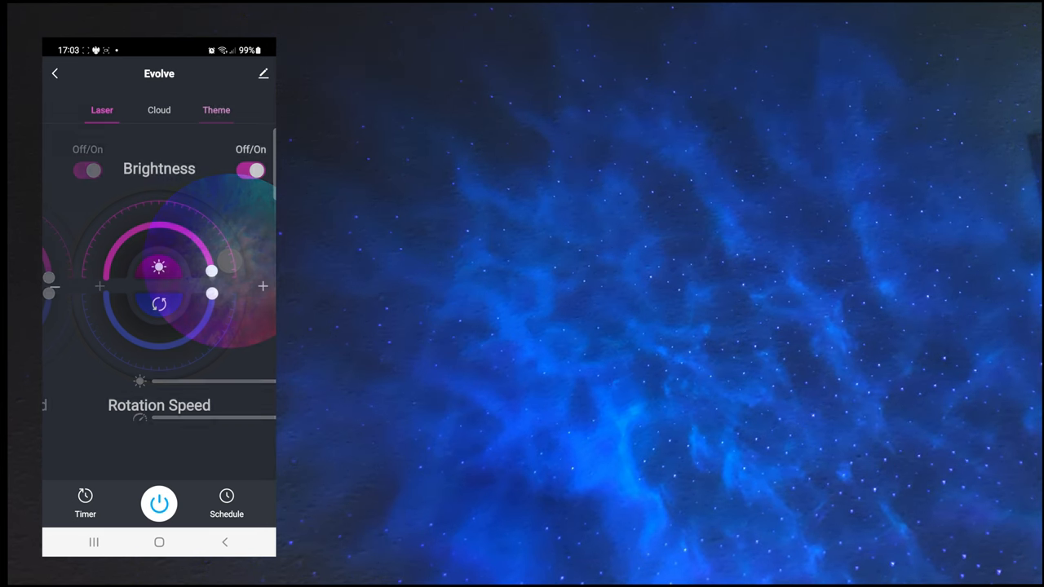
{"action": "left_click", "coordinate": [215, 111]}
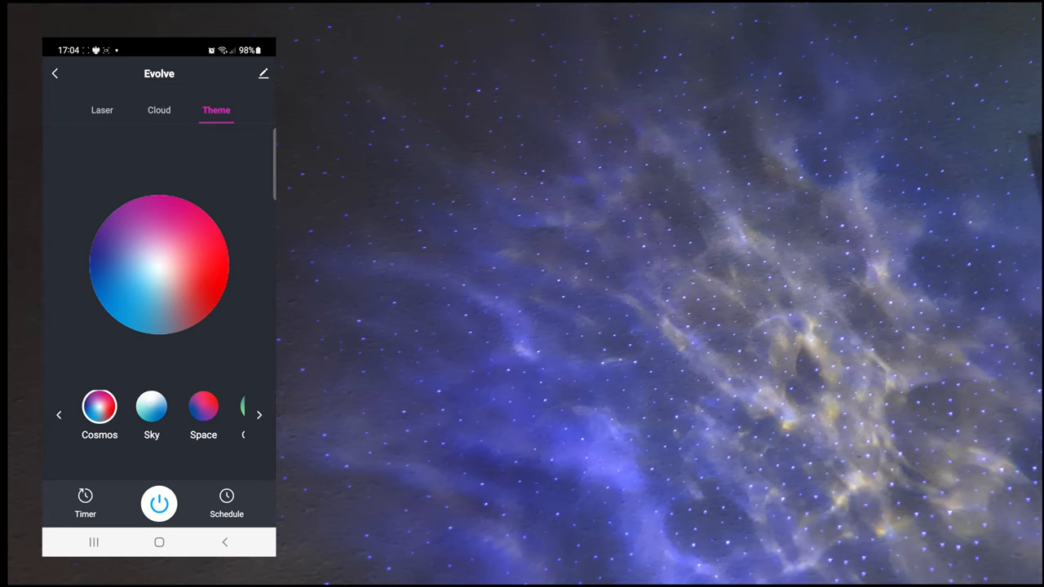
Project the Sky, Space and Ocean themes in turn, ending on the custom Villa Game scene.
{"action": "left_click", "coordinate": [152, 406]}
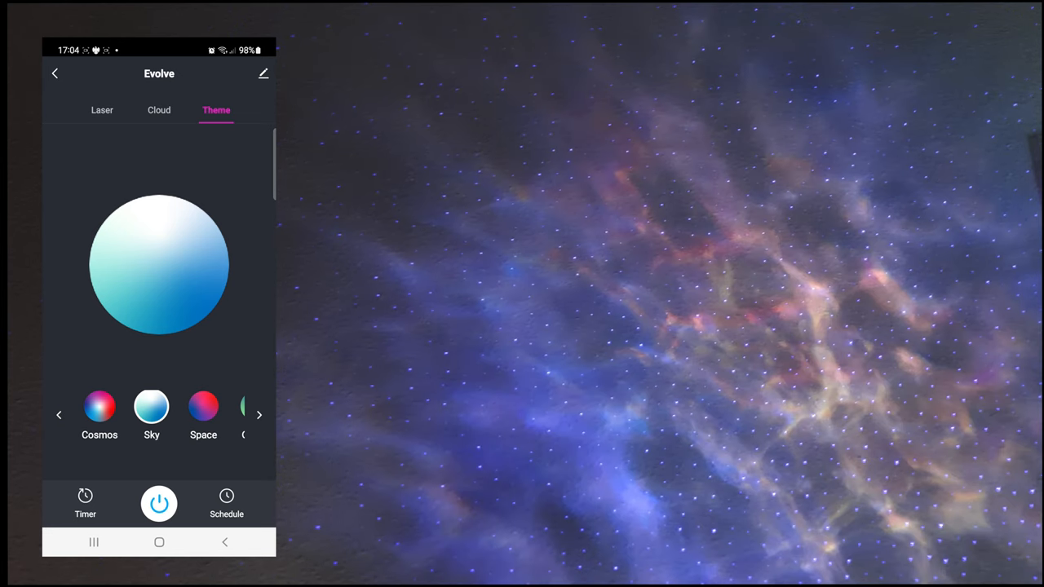
{"action": "left_click", "coordinate": [202, 406]}
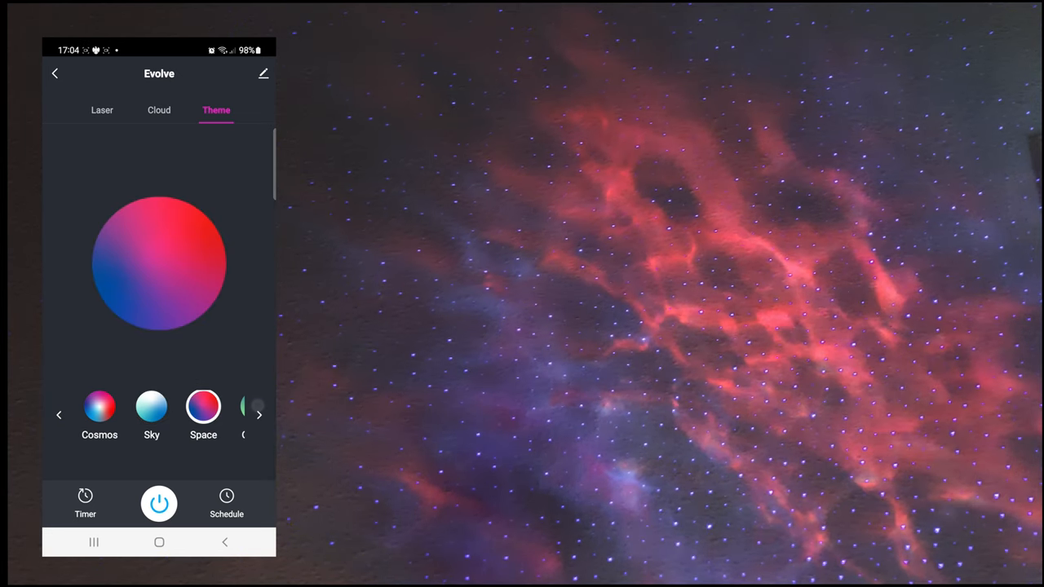
{"action": "scroll", "scroll_direction": "left", "scroll_amount": 3}
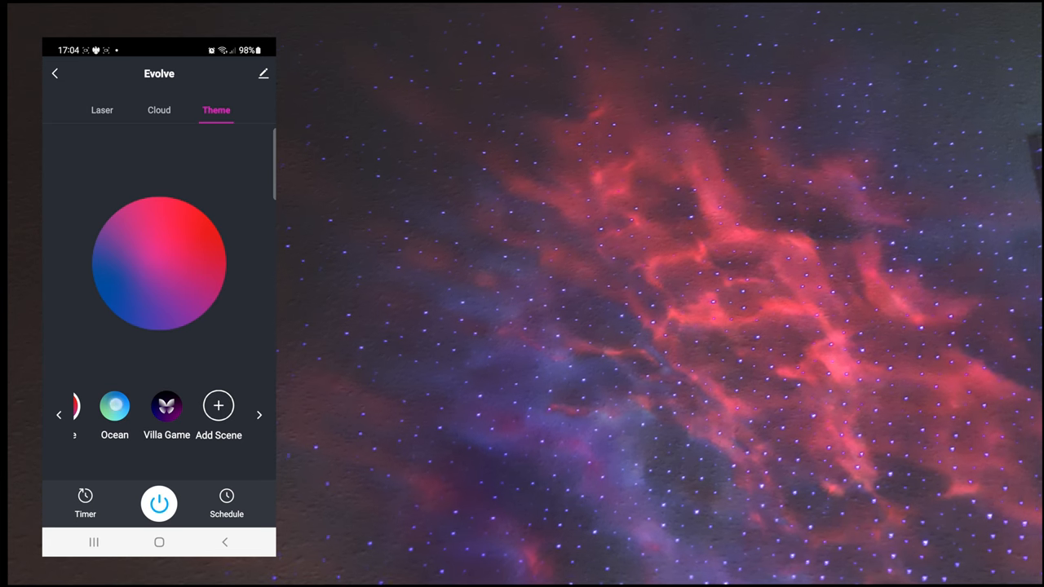
{"action": "left_click", "coordinate": [114, 407]}
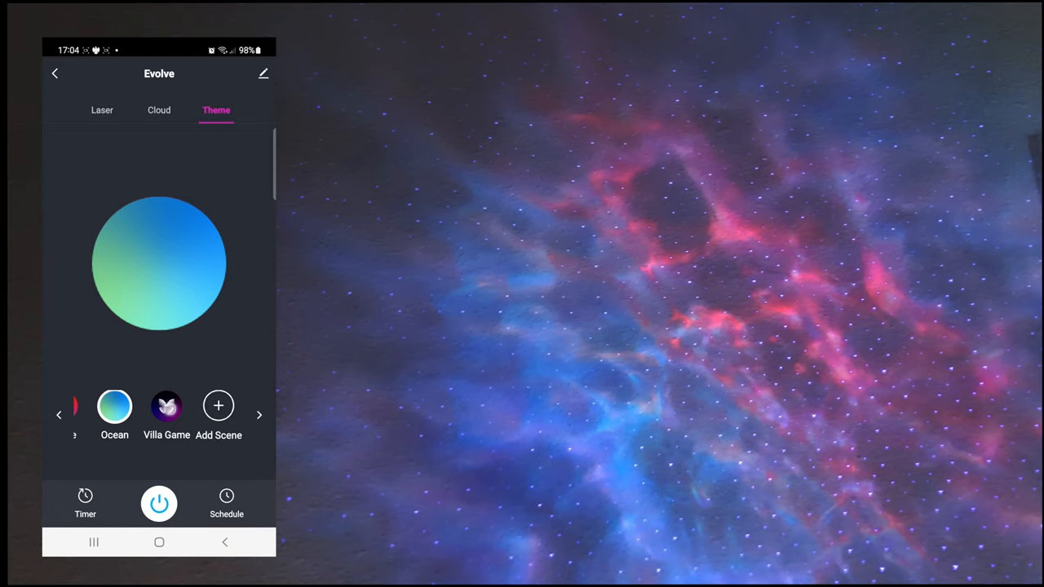
{"action": "left_click", "coordinate": [167, 406]}
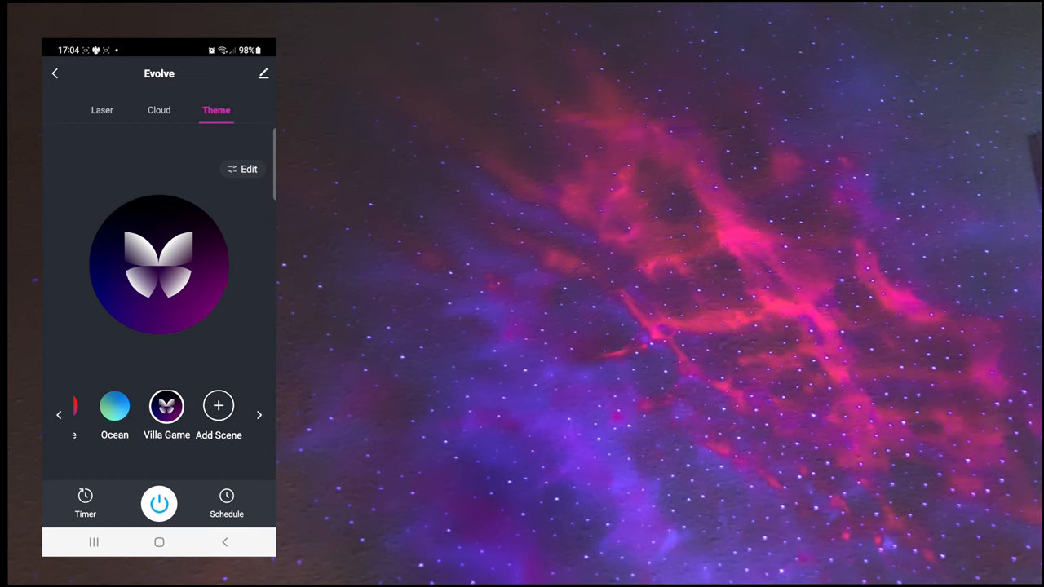
Start editing Villa Game and begin adjusting its brightness and red colour level.
{"action": "left_click", "coordinate": [242, 168]}
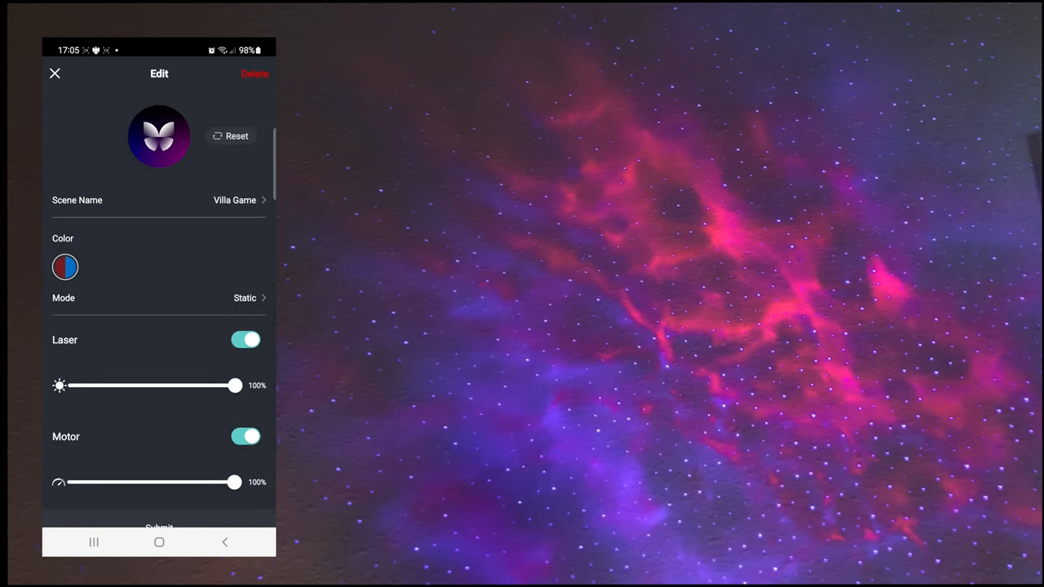
{"action": "left_click_drag", "start_coordinate": [235, 385], "coordinate": [191, 385]}
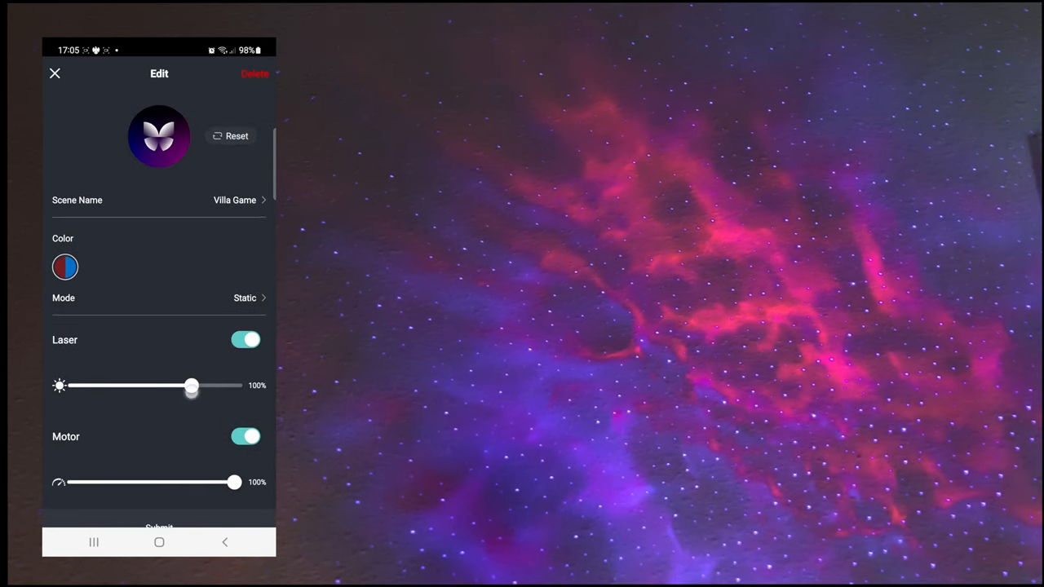
{"action": "left_click_drag", "start_coordinate": [191, 385], "coordinate": [191, 385]}
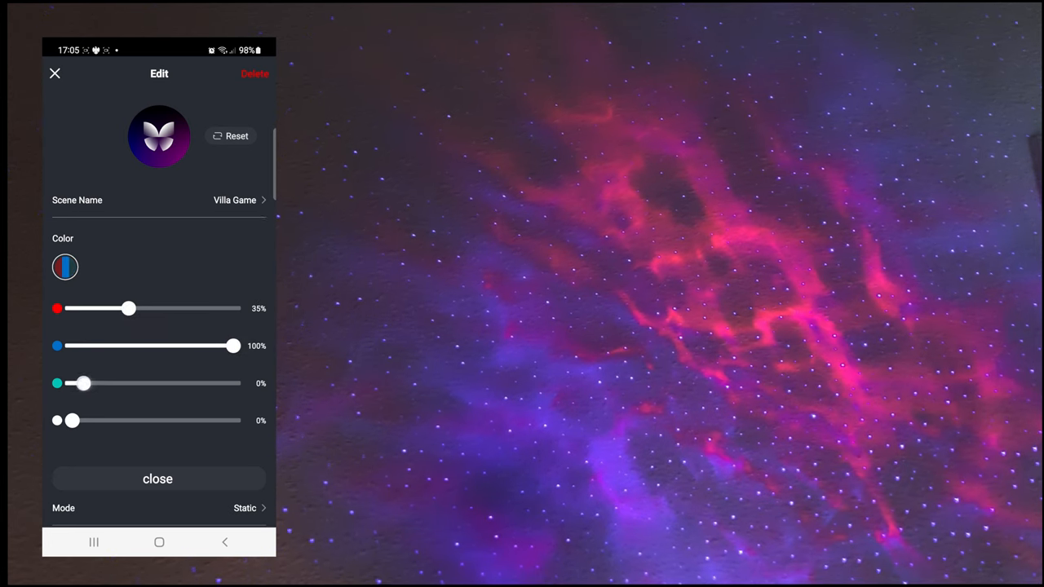
{"action": "left_click_drag", "start_coordinate": [72, 421], "coordinate": [95, 421]}
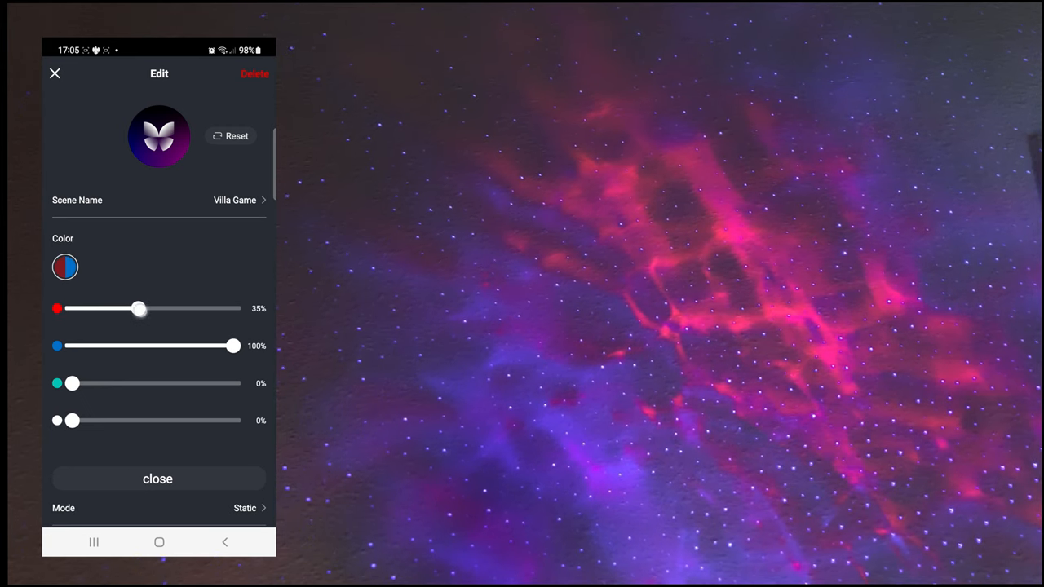
Tune the red level through 42%, 28% and 59% to settle at 45% with blue at 100%.
{"action": "left_click_drag", "start_coordinate": [138, 309], "coordinate": [145, 309]}
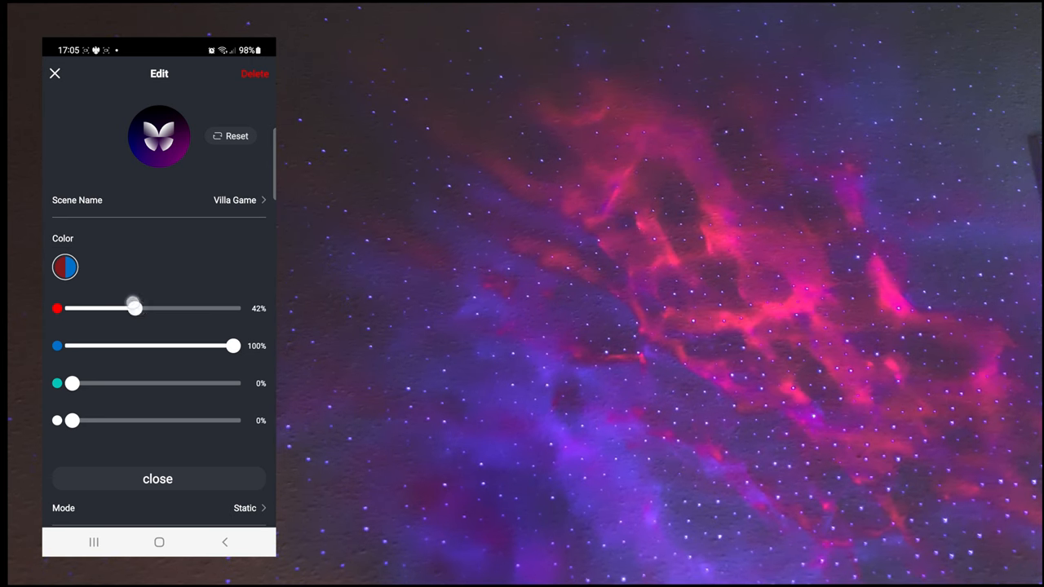
{"action": "left_click_drag", "start_coordinate": [134, 308], "coordinate": [117, 308]}
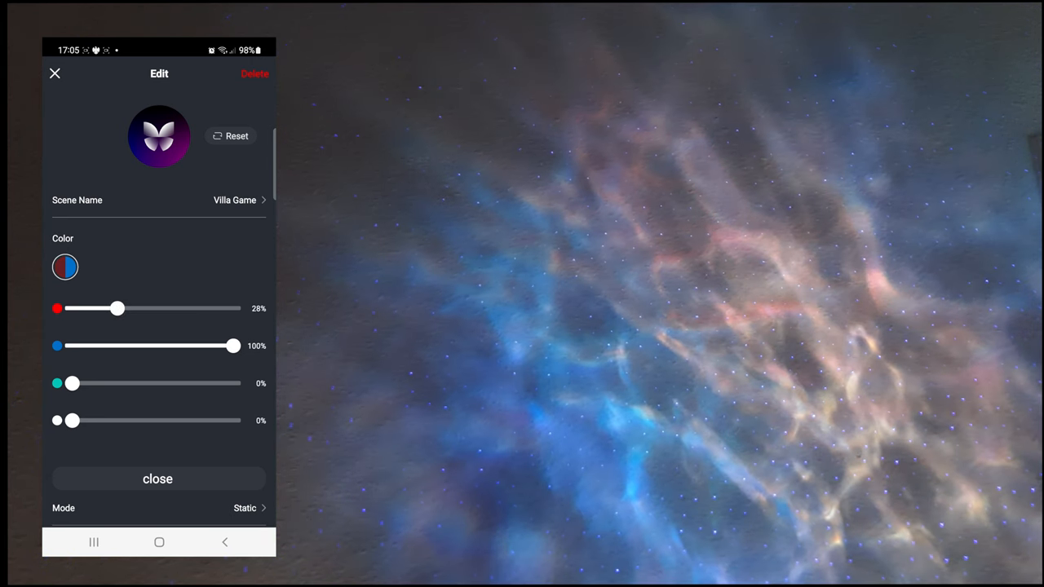
{"action": "left_click_drag", "start_coordinate": [117, 308], "coordinate": [173, 308]}
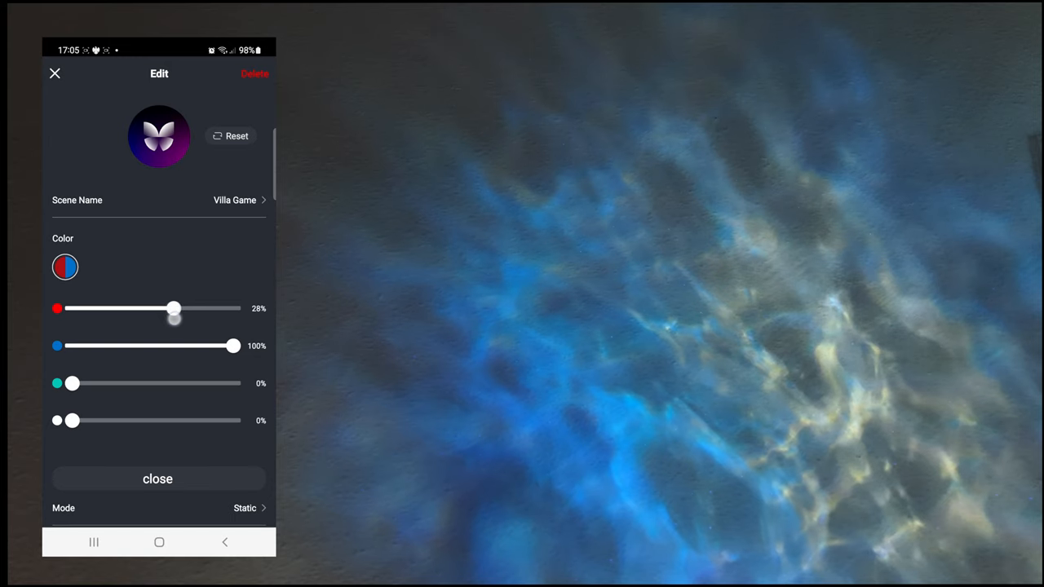
{"action": "left_click_drag", "start_coordinate": [173, 309], "coordinate": [168, 308]}
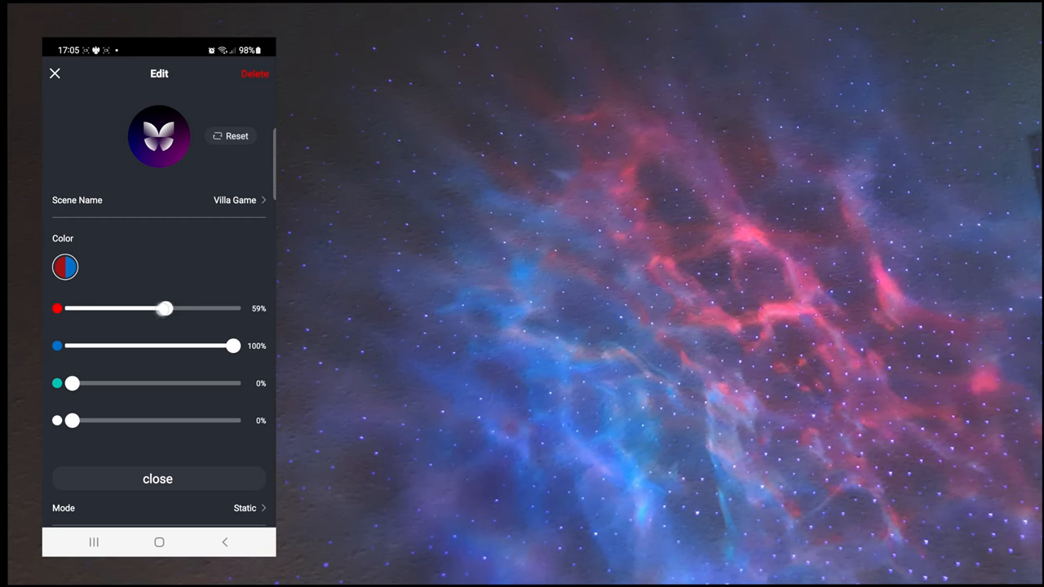
{"action": "left_click_drag", "start_coordinate": [166, 309], "coordinate": [143, 308]}
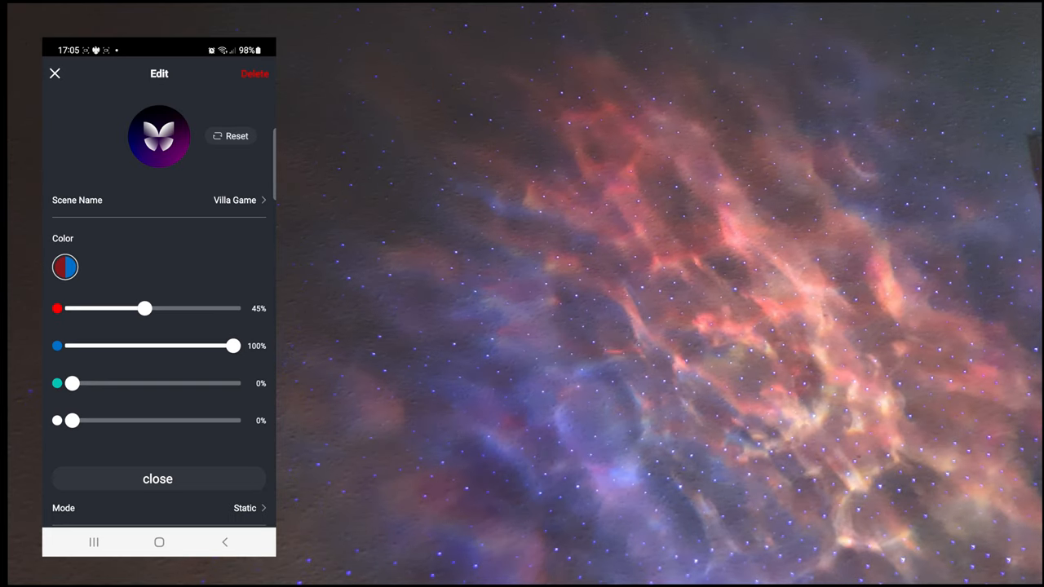
{"action": "left_click", "coordinate": [244, 507]}
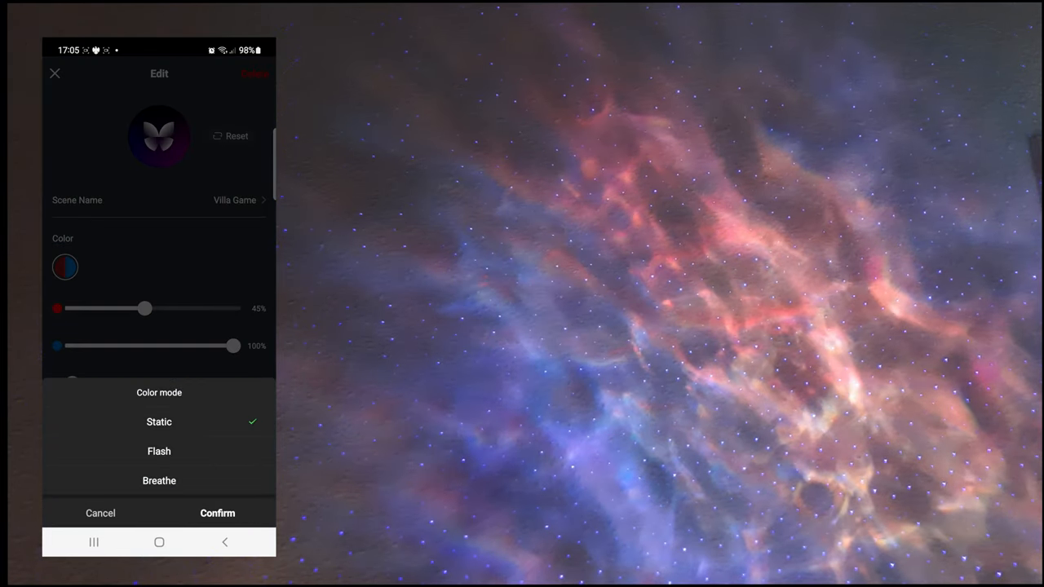
Keep Static colour mode, submit the Villa Game edits, then select the Ocean theme.
{"action": "left_click", "coordinate": [217, 512]}
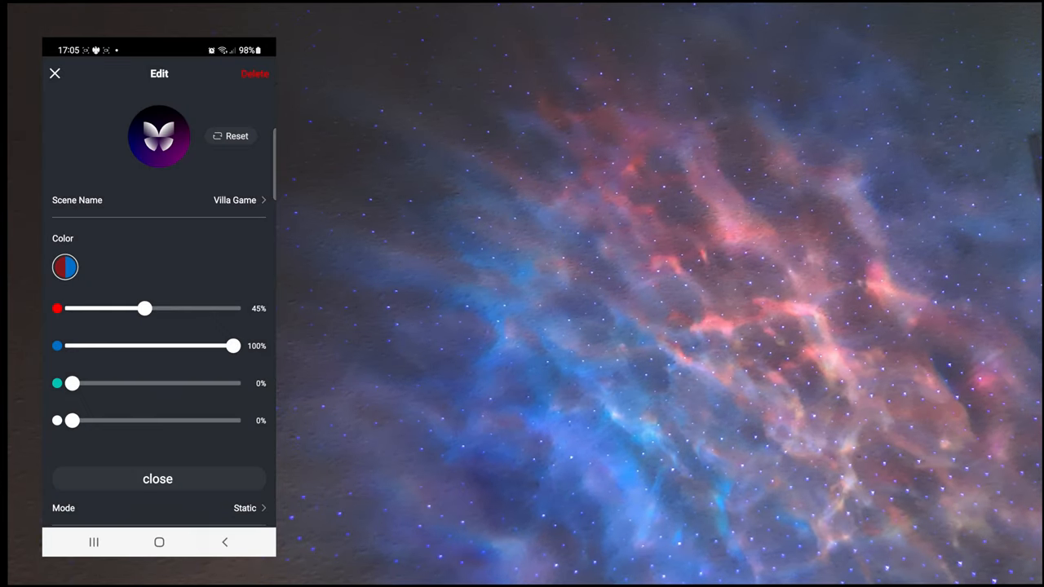
{"action": "scroll", "scroll_direction": "down", "scroll_amount": 3}
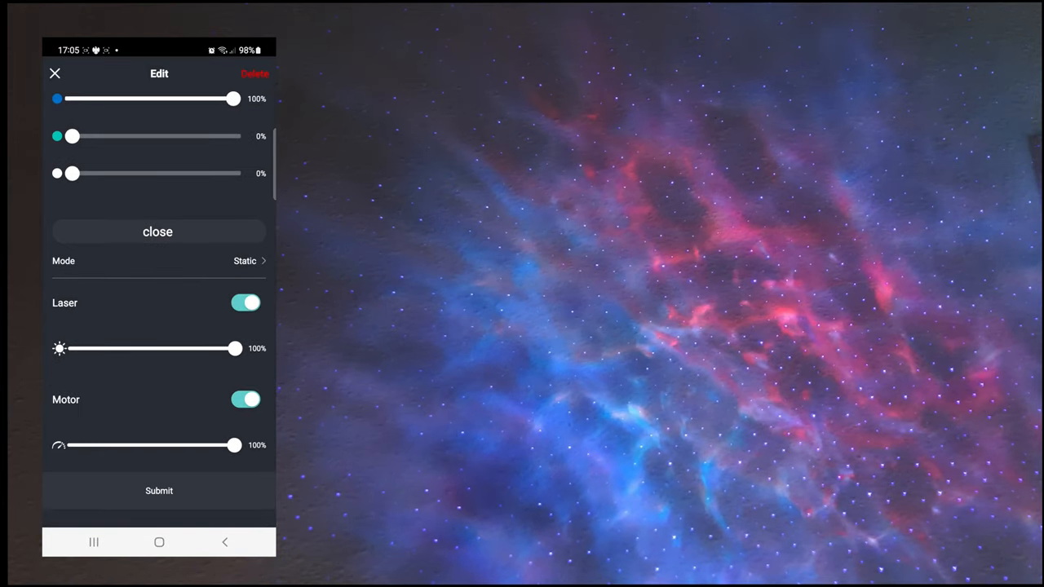
{"action": "left_click", "coordinate": [160, 489]}
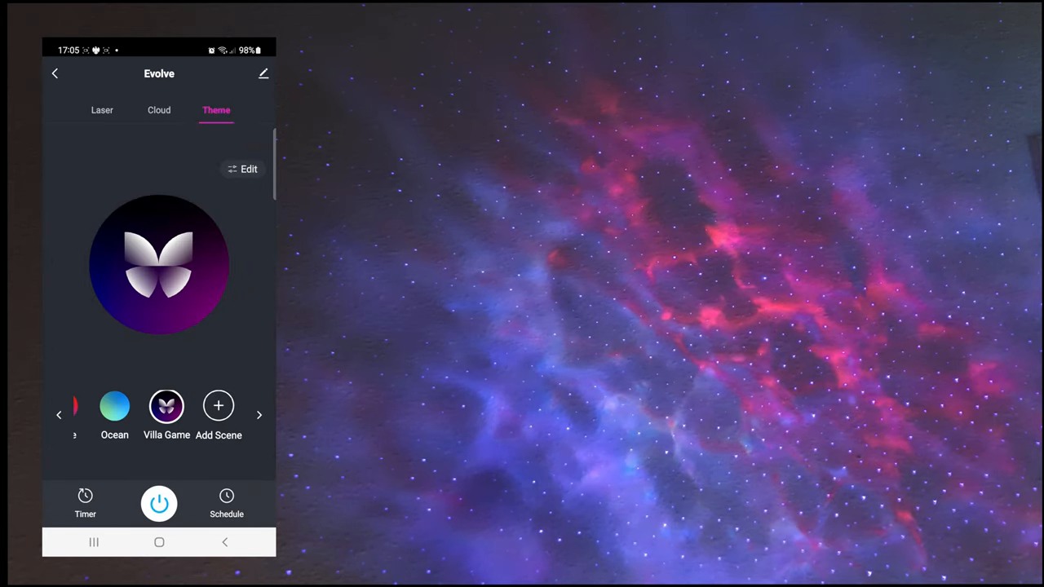
{"action": "left_click", "coordinate": [115, 406]}
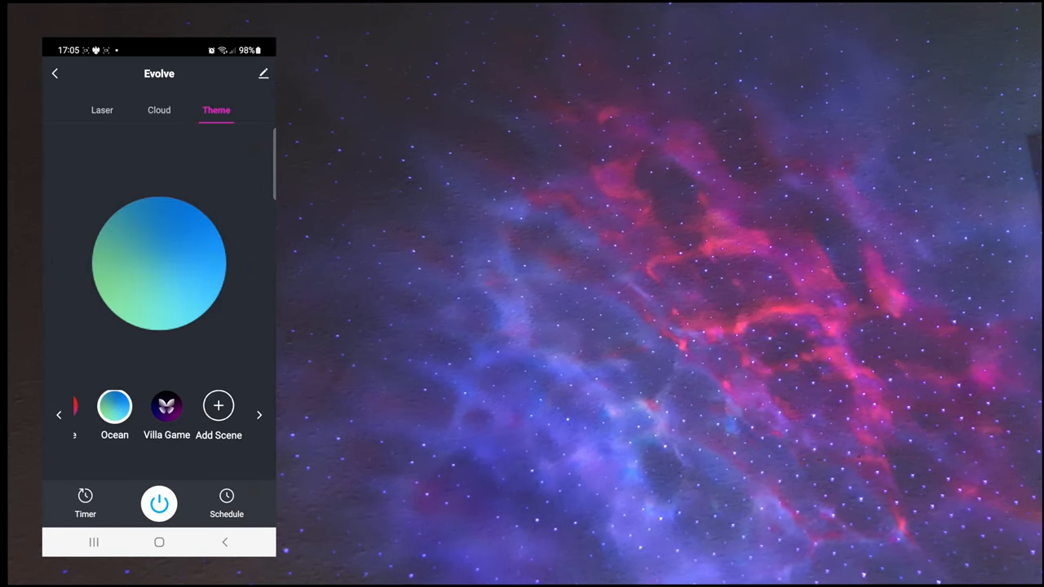